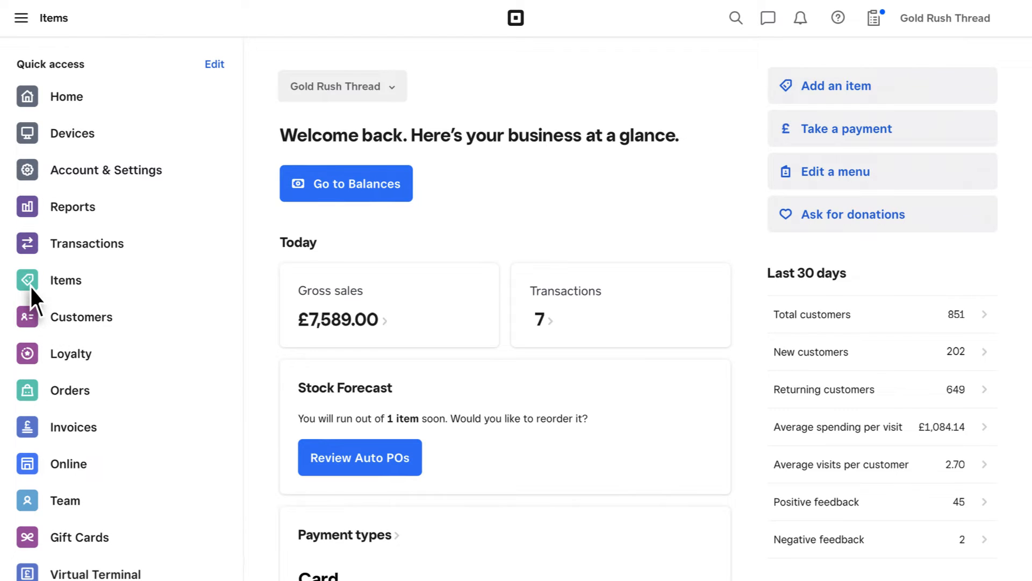
# Go to Items and show the Discounts list for all locations.
pyautogui.click(65, 280)
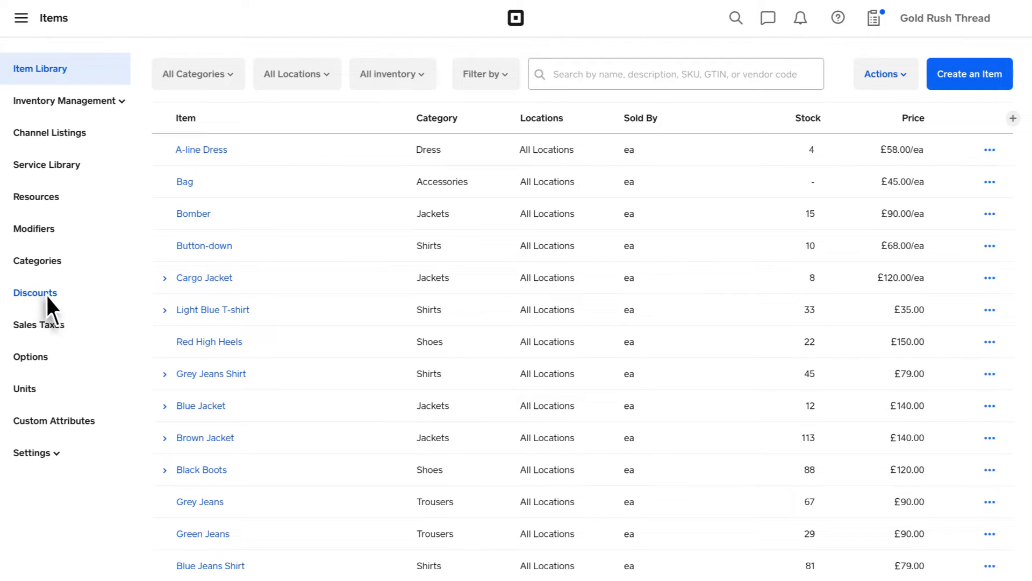
pyautogui.click(34, 293)
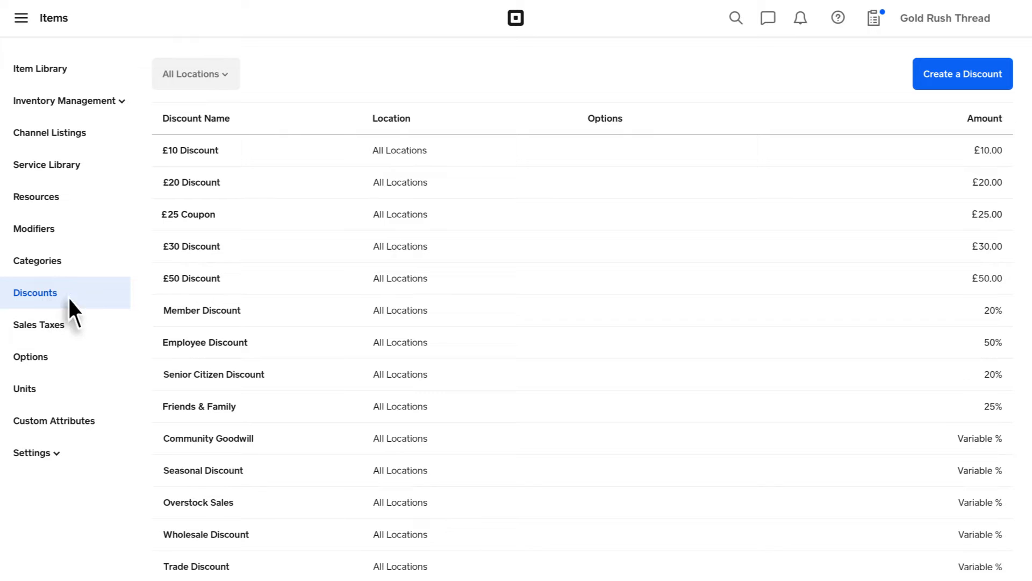
# Create a new 20% 'Spring Sale' discount limited to the Holborn location only.
pyautogui.click(961, 73)
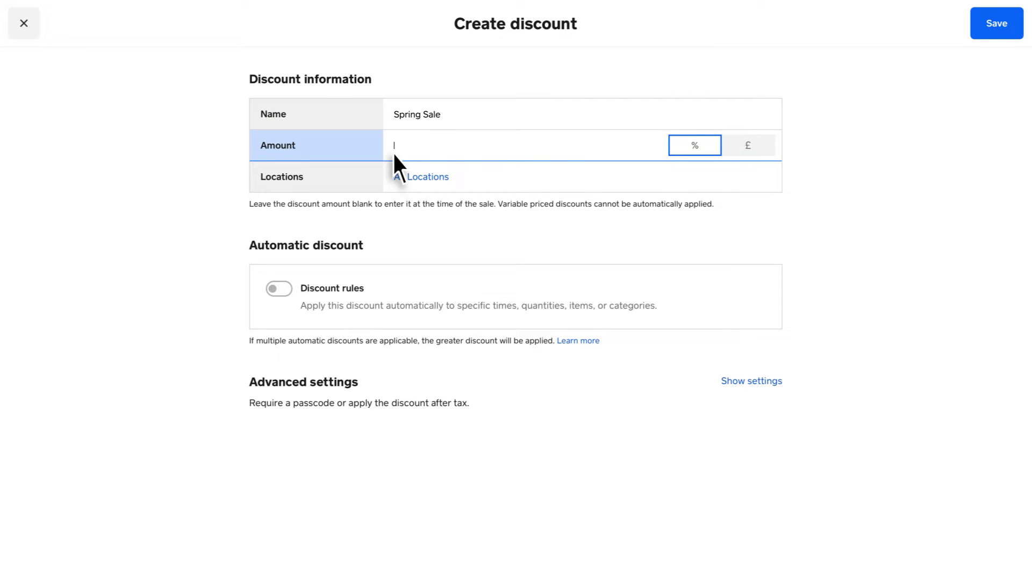
pyautogui.write('20%')
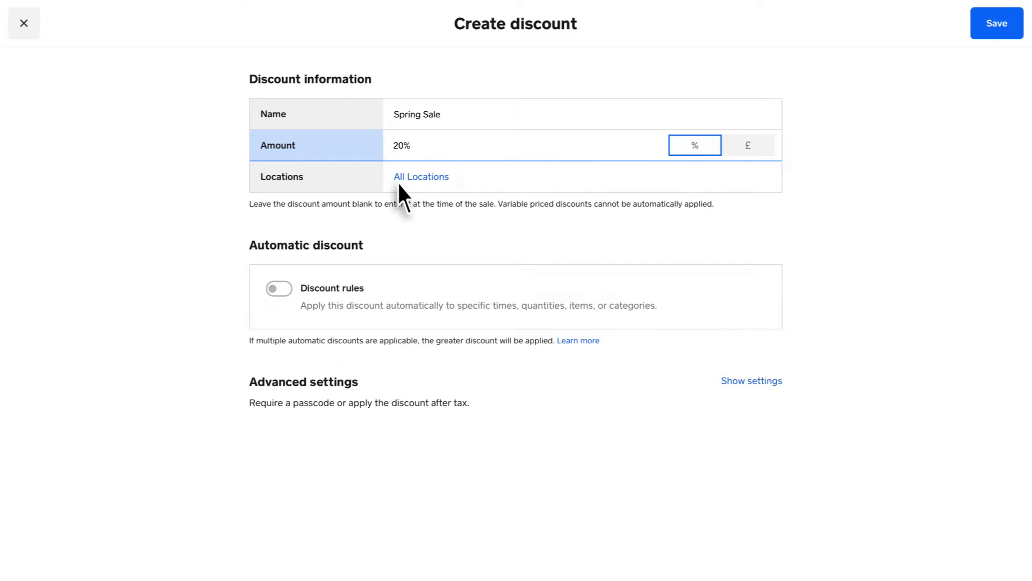
pyautogui.click(420, 177)
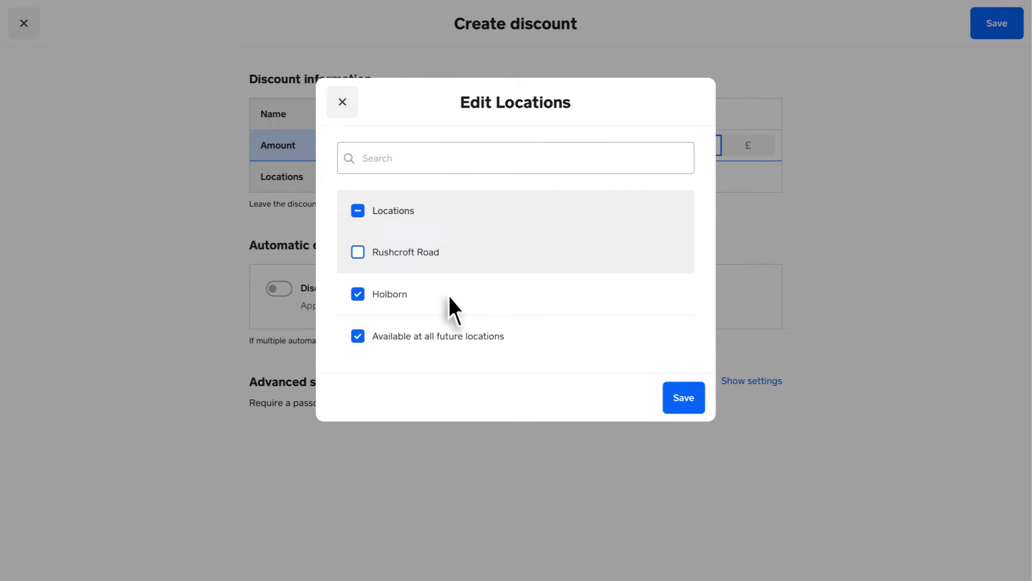
pyautogui.click(682, 397)
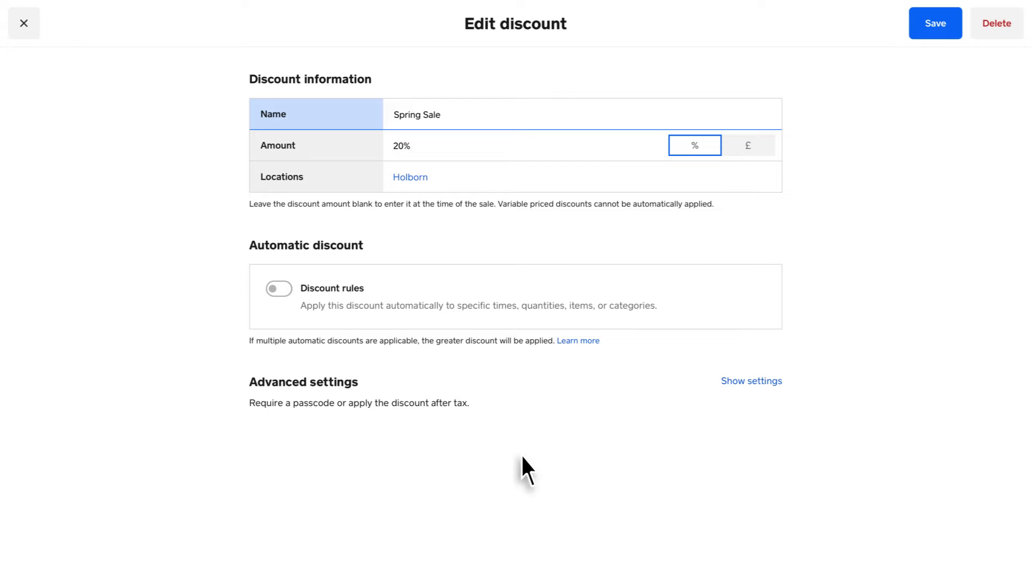
# Enable automatic discount rules and add a quantity-based purchase rule.
pyautogui.click(277, 288)
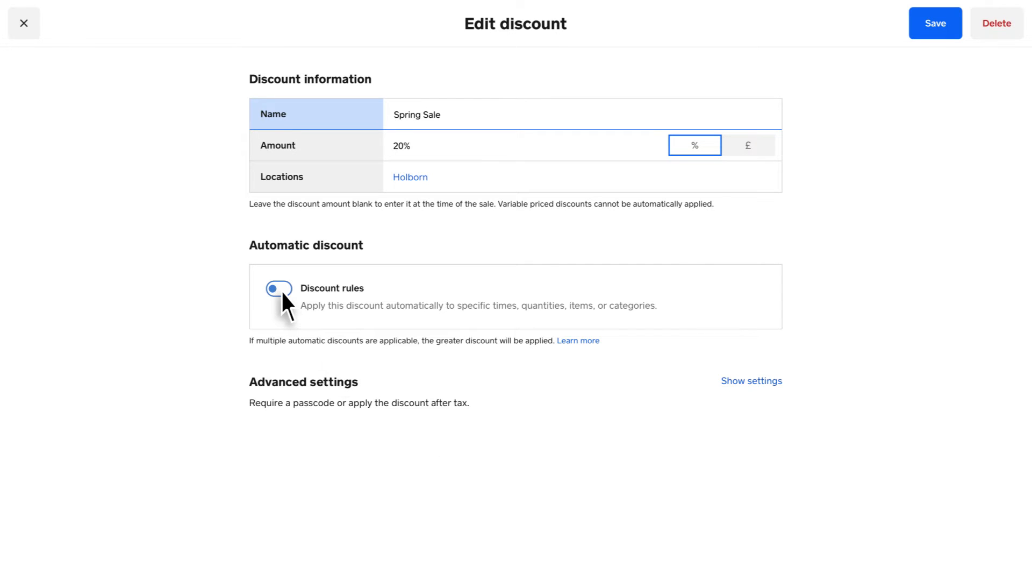
pyautogui.click(277, 288)
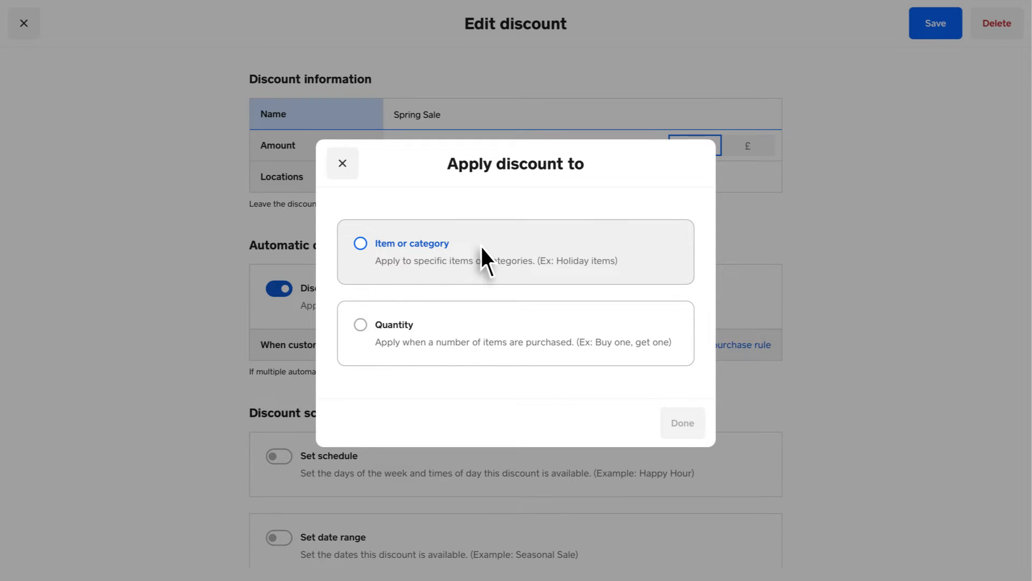
pyautogui.click(394, 324)
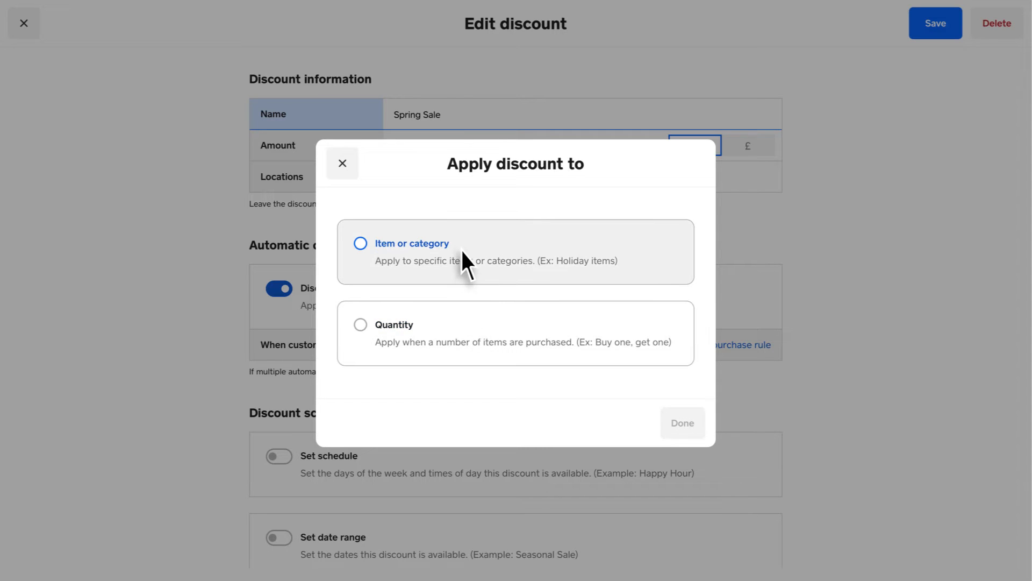
pyautogui.moveTo(465, 263)
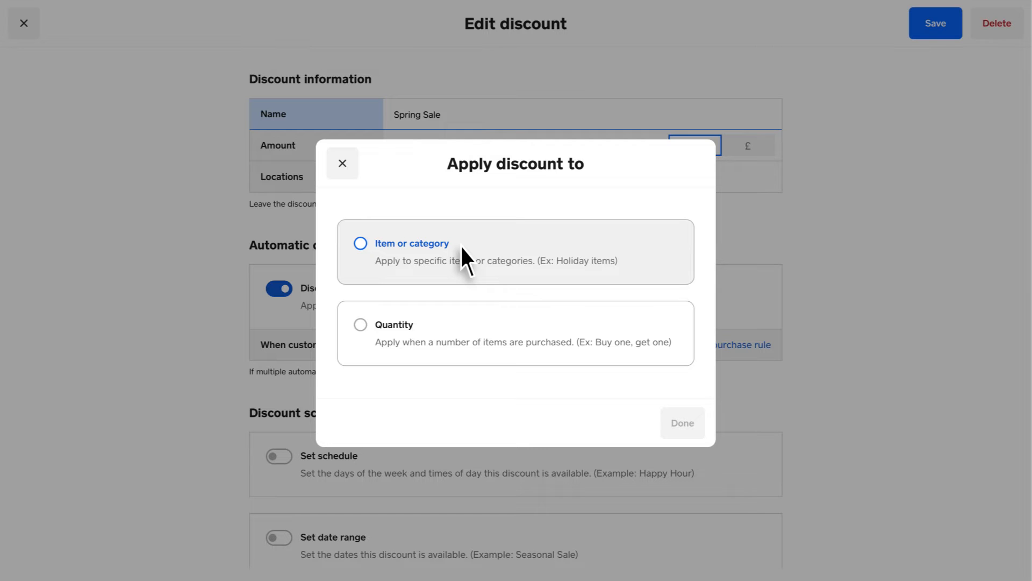
pyautogui.click(360, 243)
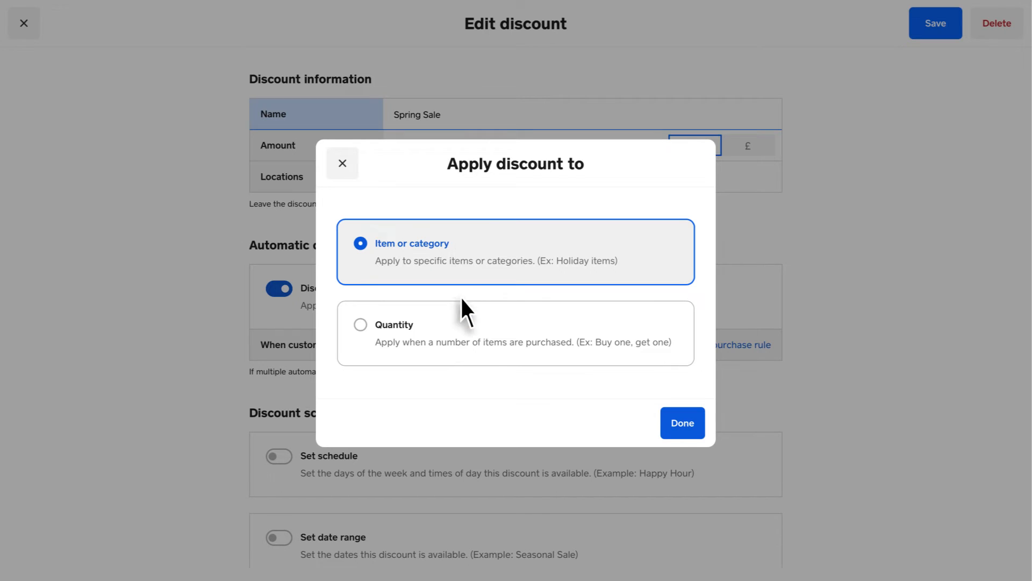
pyautogui.click(360, 324)
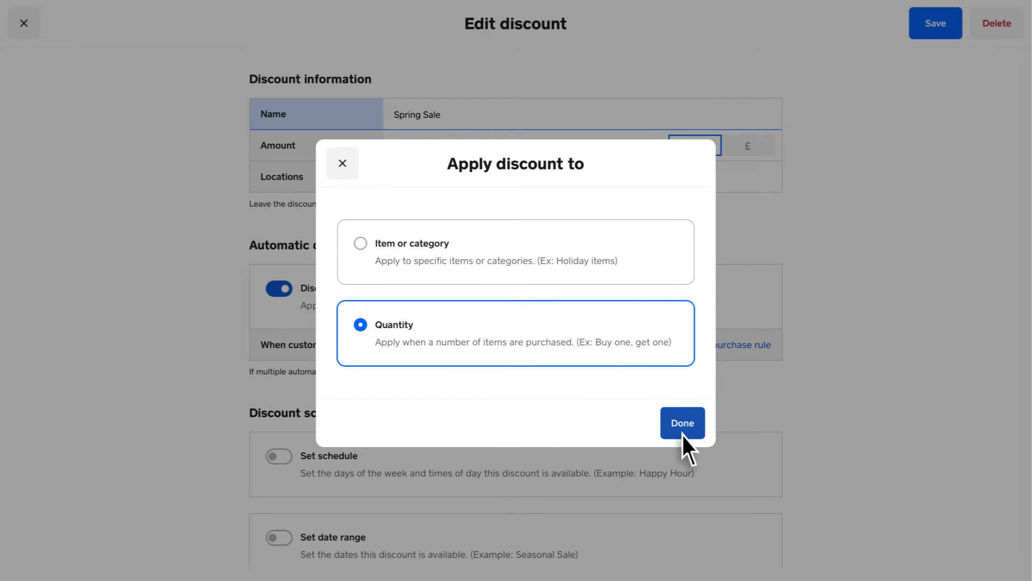
pyautogui.click(682, 422)
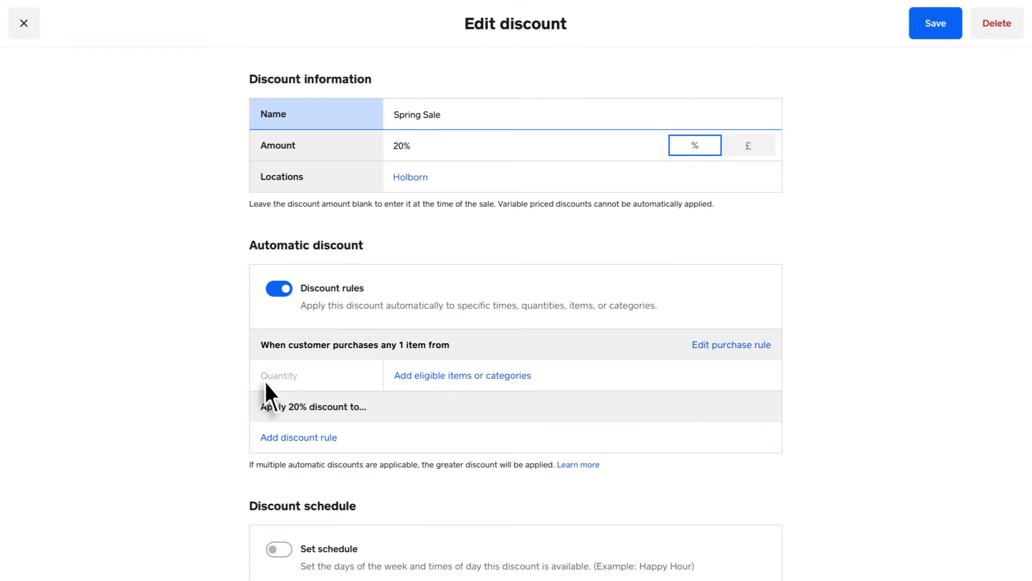
# Set the rule quantity to 2 and add a discount rule with Bomber as an eligible item.
pyautogui.write('2')
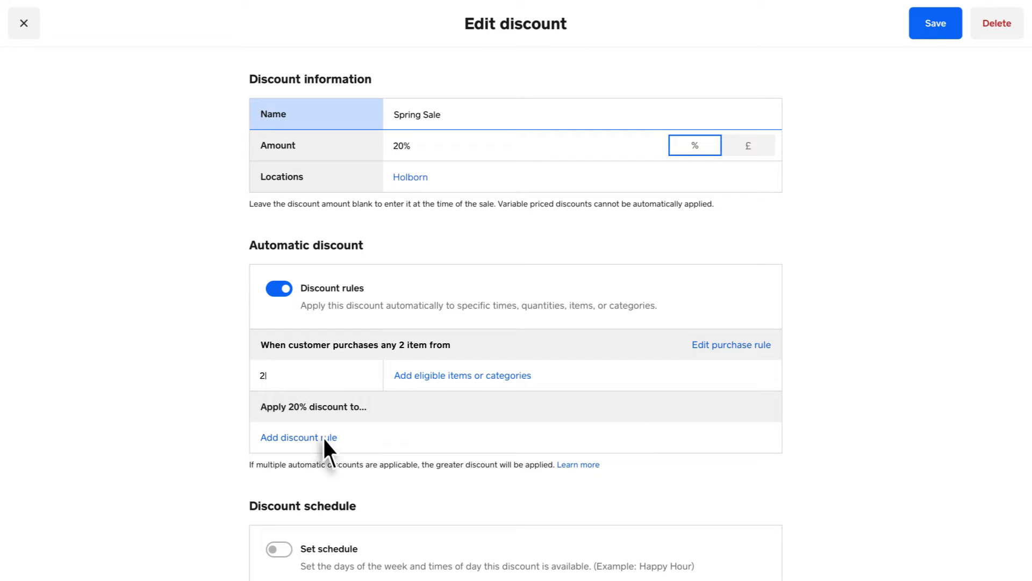
pyautogui.click(298, 437)
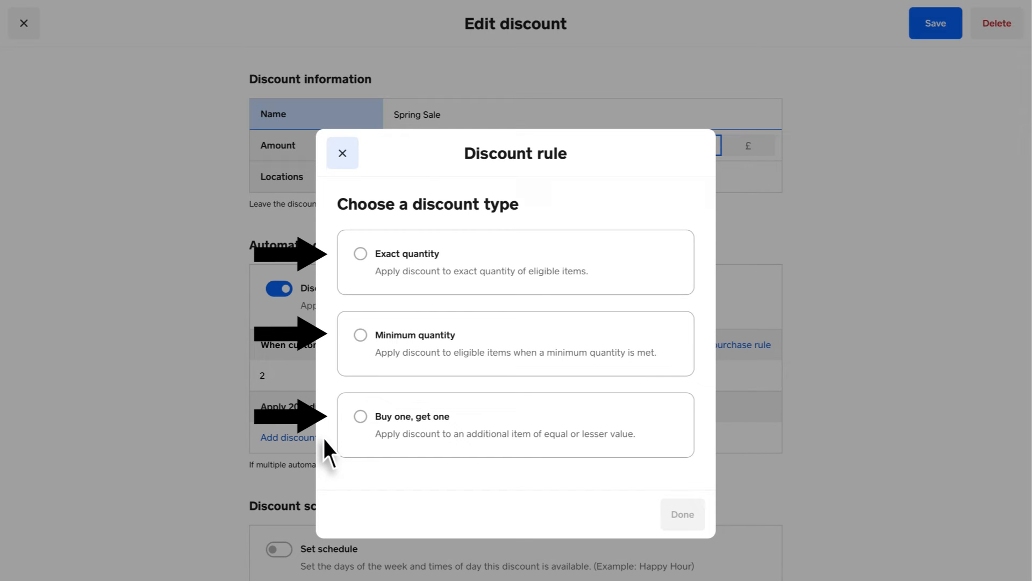
pyautogui.click(342, 152)
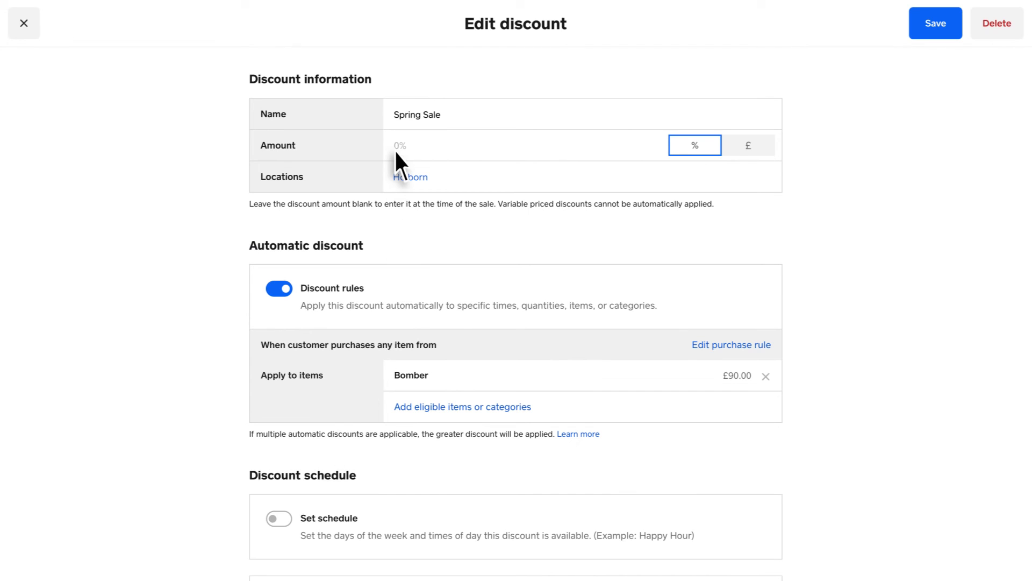
# Set the amount to 10% and enable a weekly schedule for all day Friday through Sunday.
pyautogui.write('10')
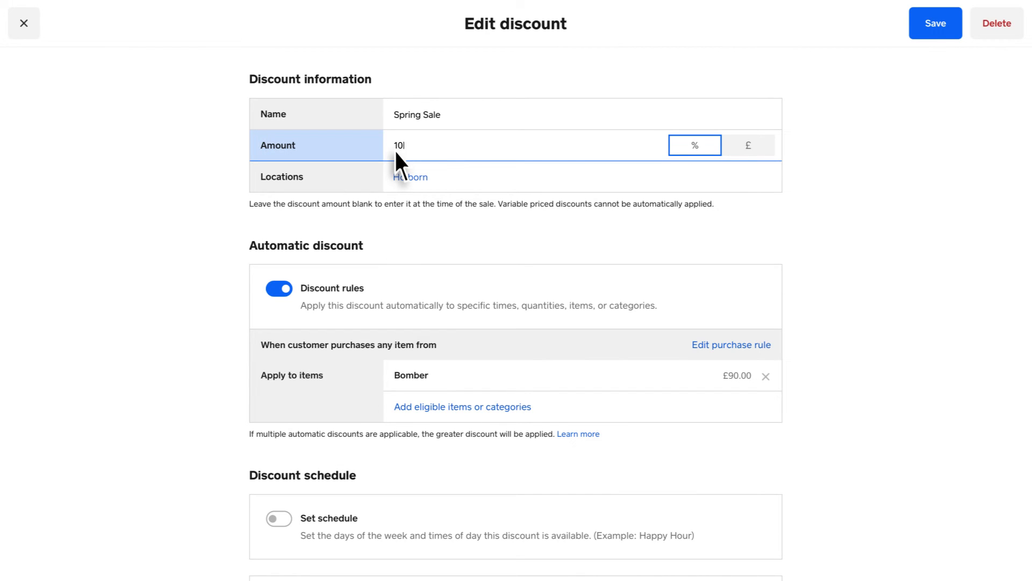
pyautogui.scroll(-3)
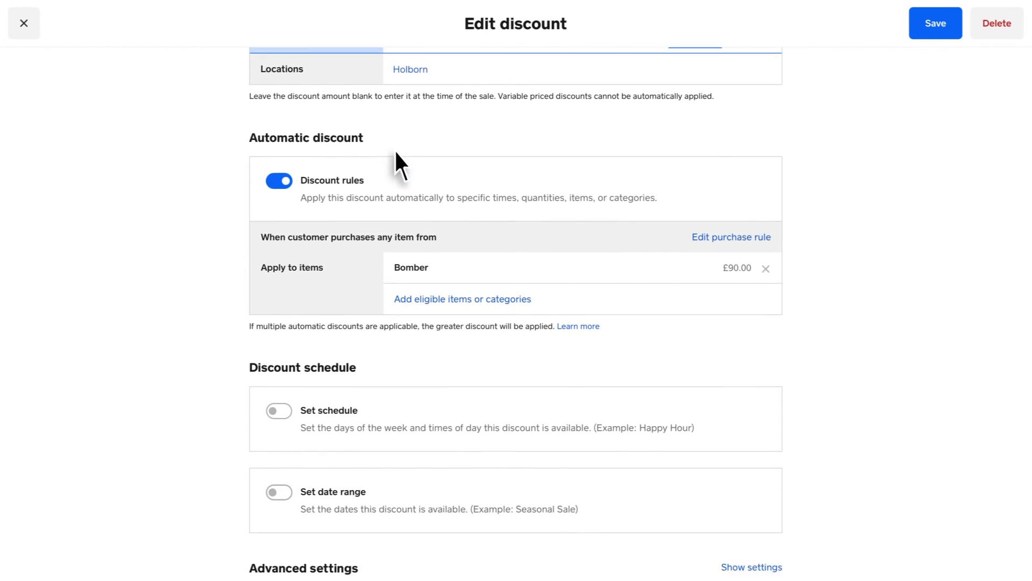
pyautogui.scroll(-3)
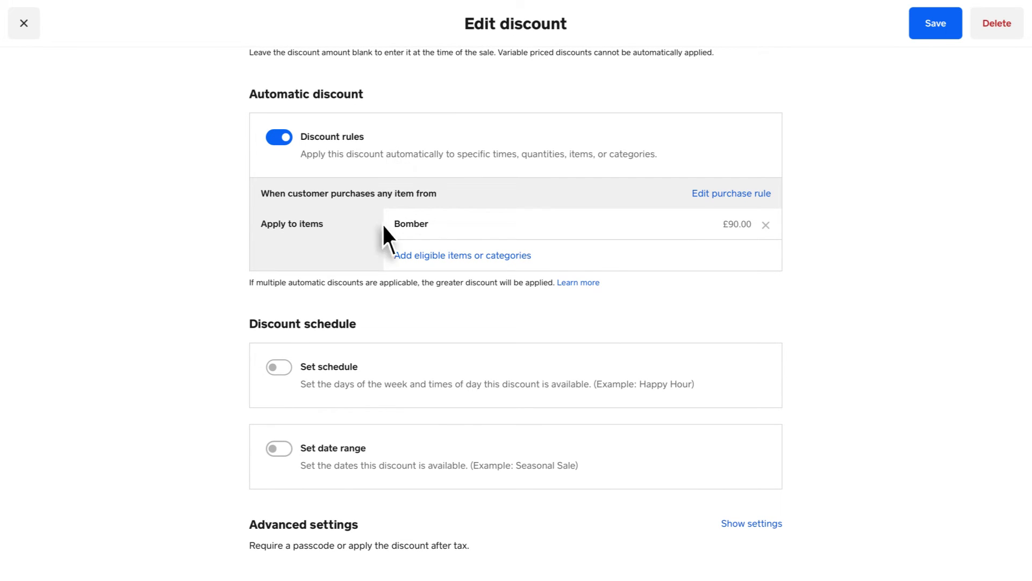
pyautogui.click(278, 367)
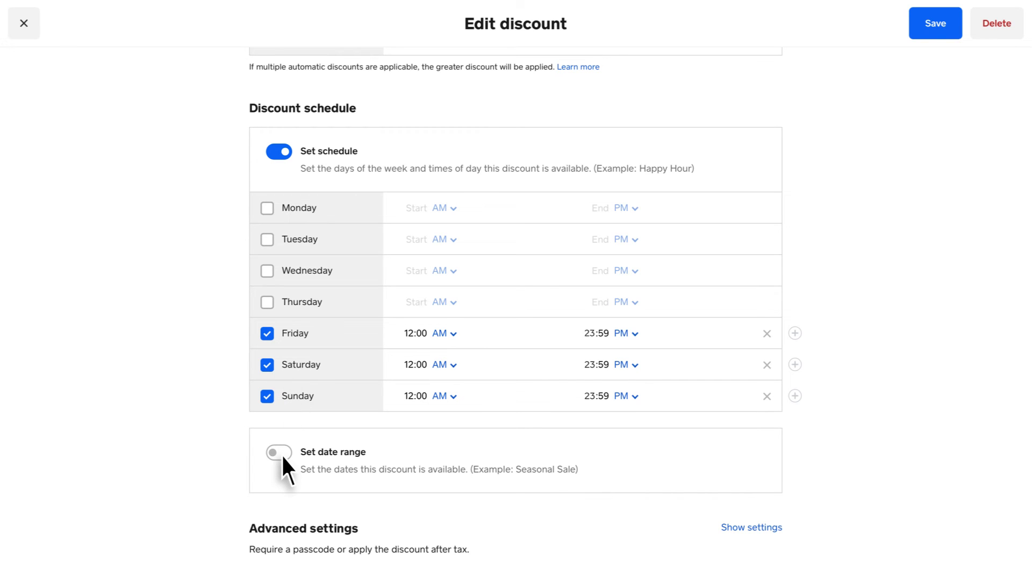
# Turn on Set date range under the discount schedule.
pyautogui.click(277, 452)
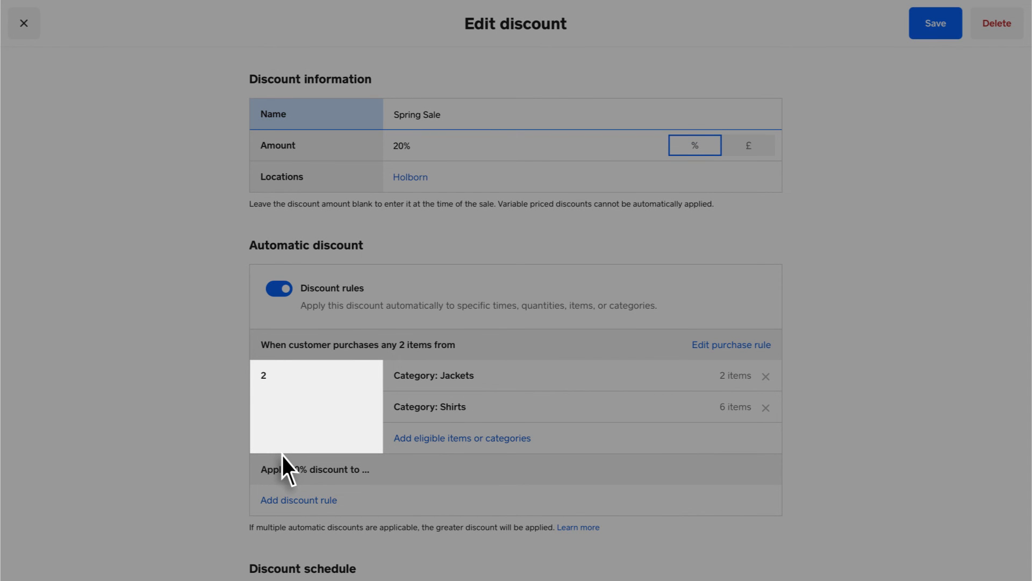
pyautogui.scroll(-3)
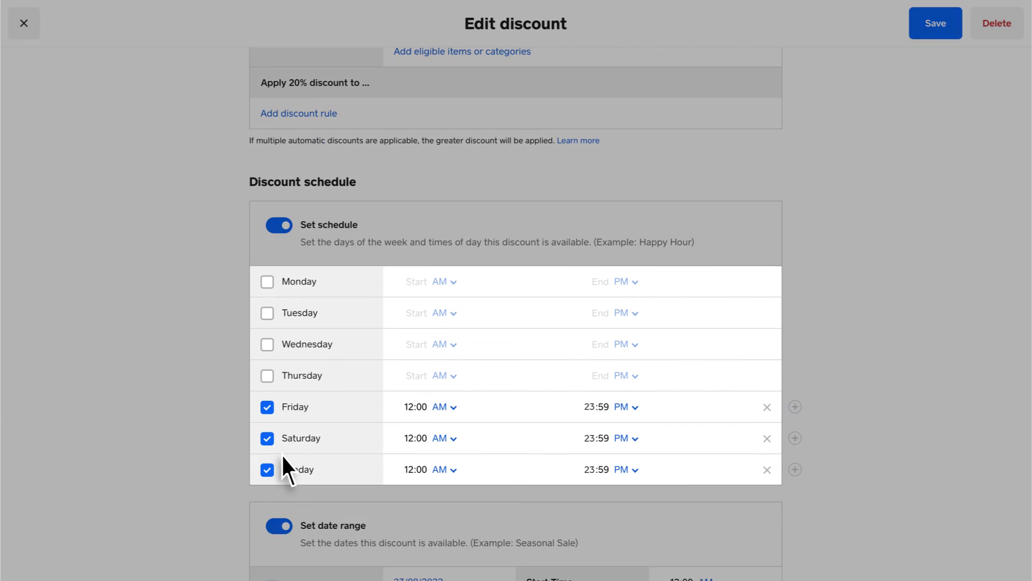
pyautogui.scroll(-3)
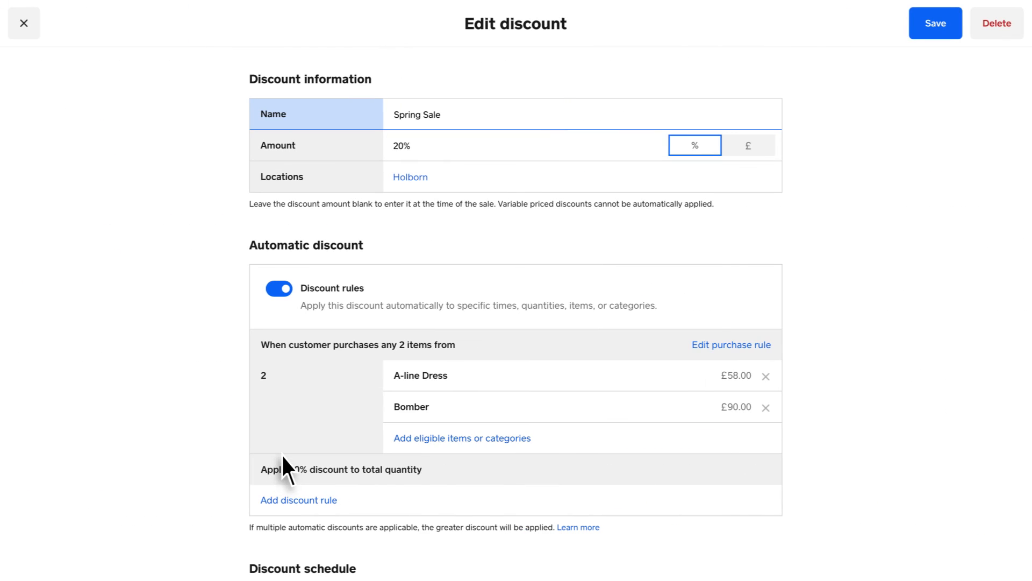
pyautogui.moveTo(724, 372)
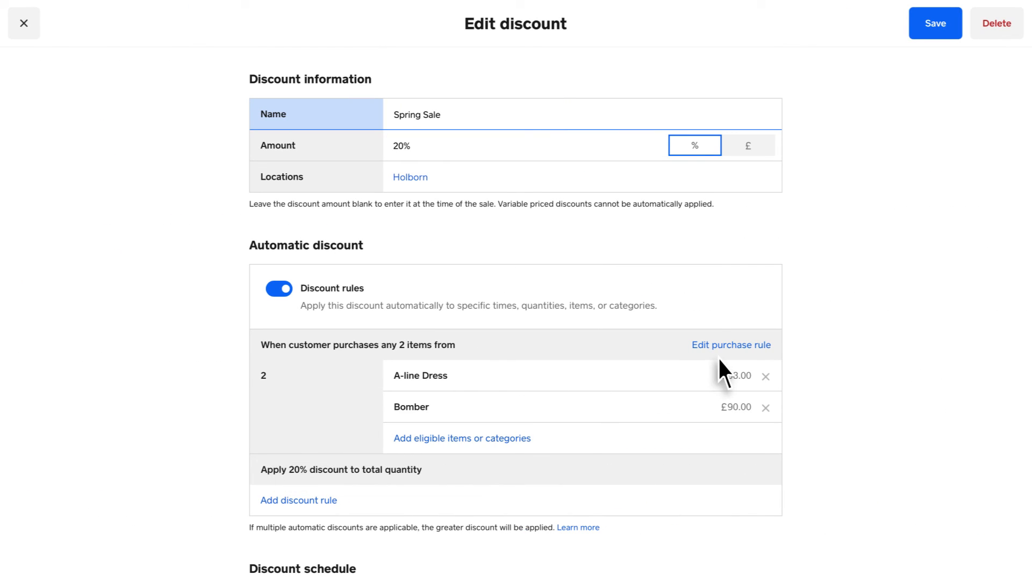
pyautogui.scroll(3)
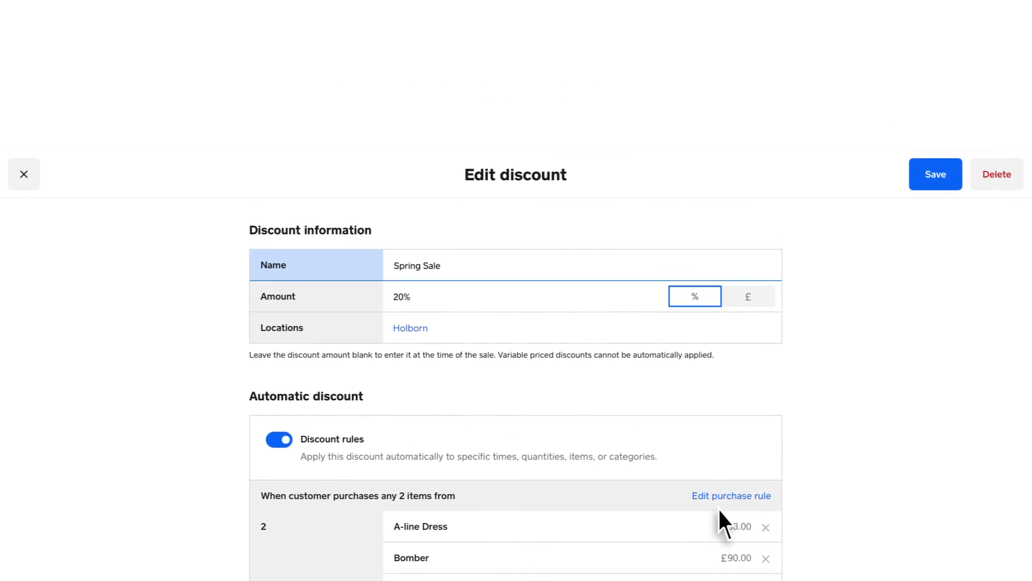